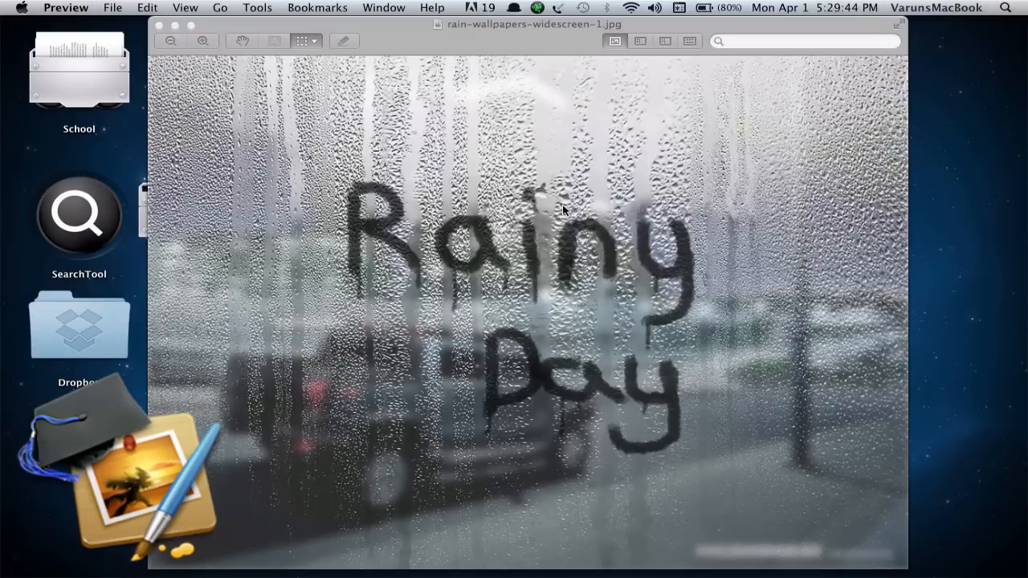
Step: Close the finished example in Preview and open rain-wallpapers-widescreen-1.jpg with Pixelmator
click(159, 26)
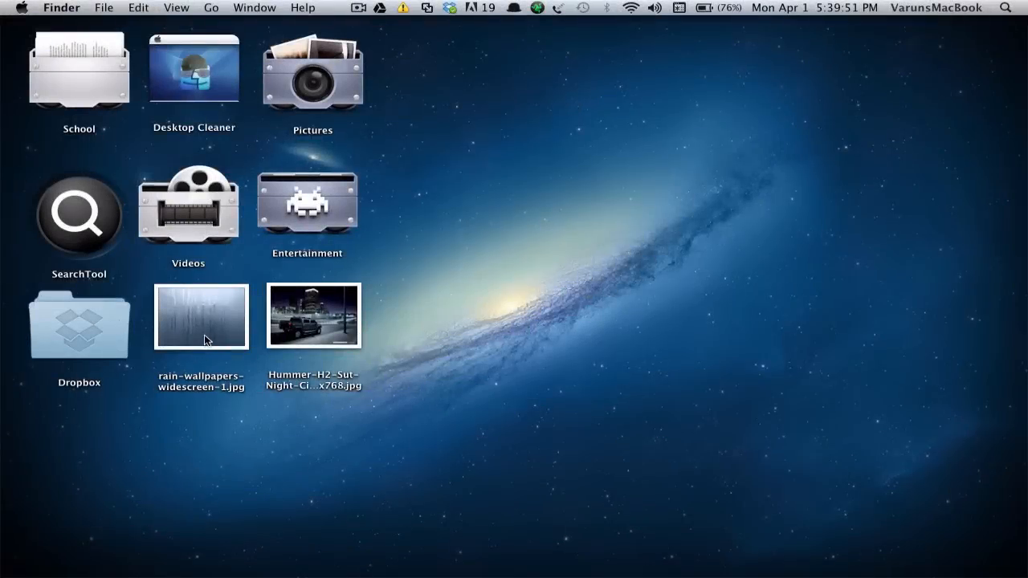
right_click(202, 315)
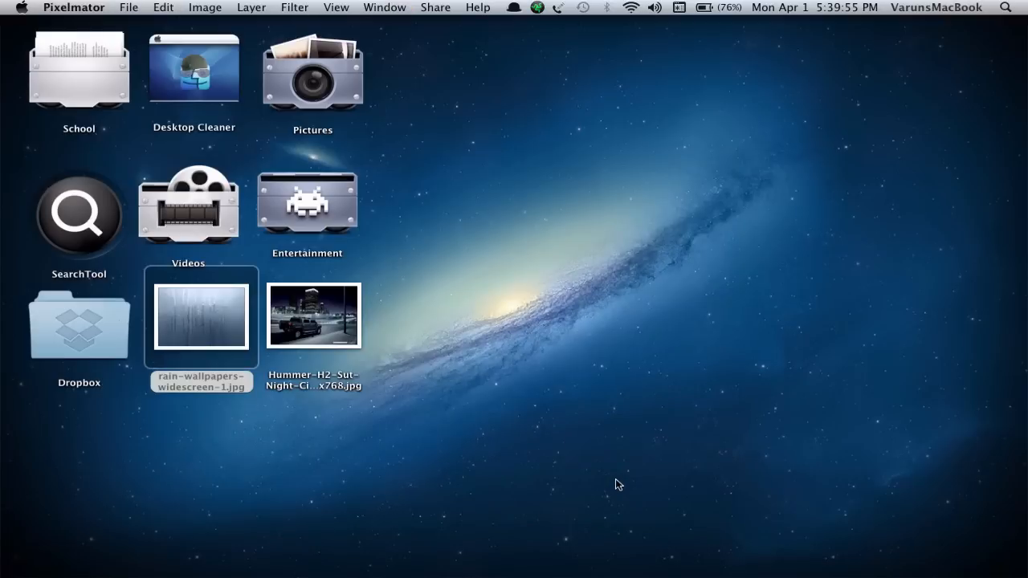
Step: Open the rain photo and apply Hue and Saturation at 35% saturation, 10% lightness
double_click(201, 318)
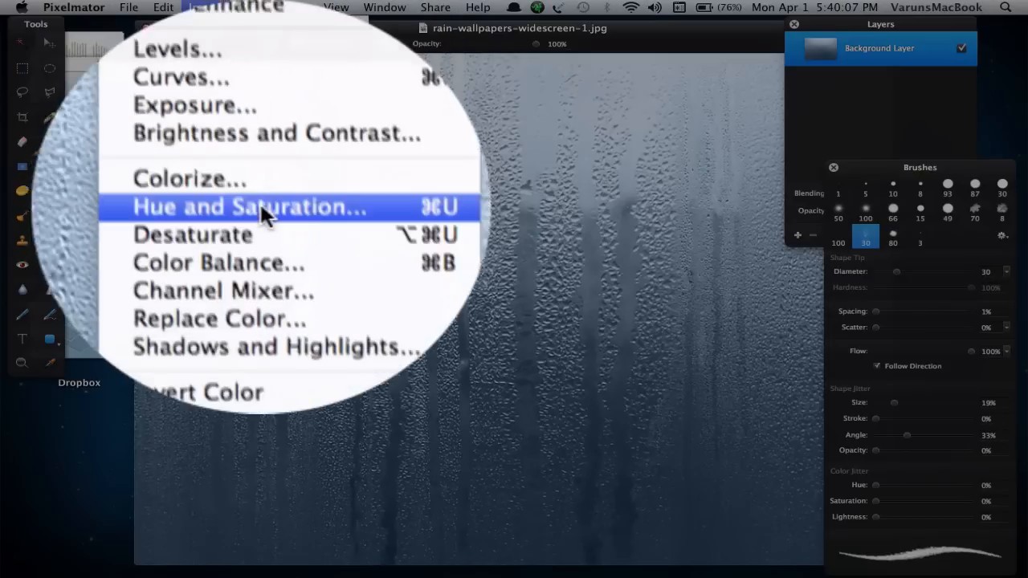
click(248, 206)
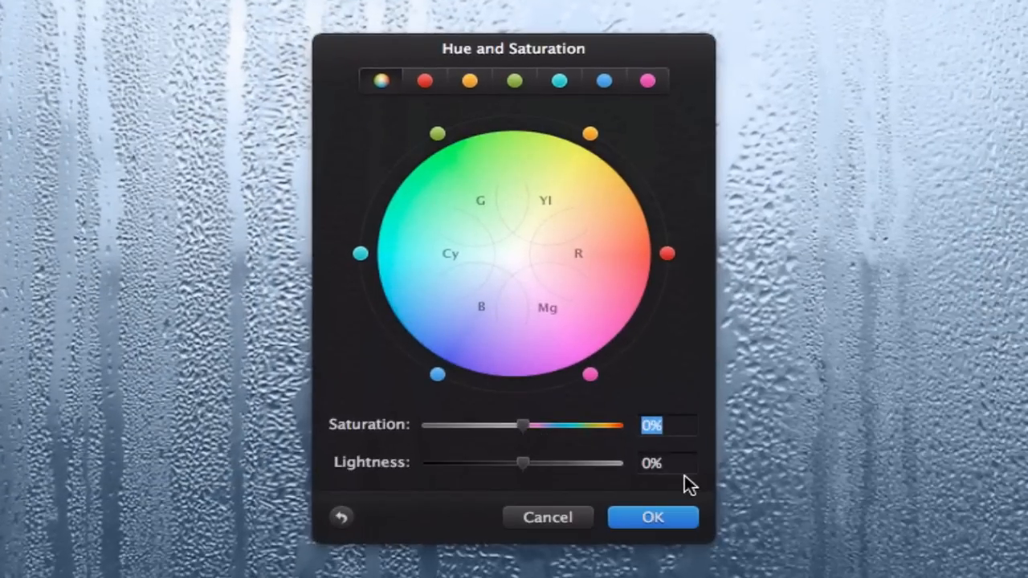
click(652, 463)
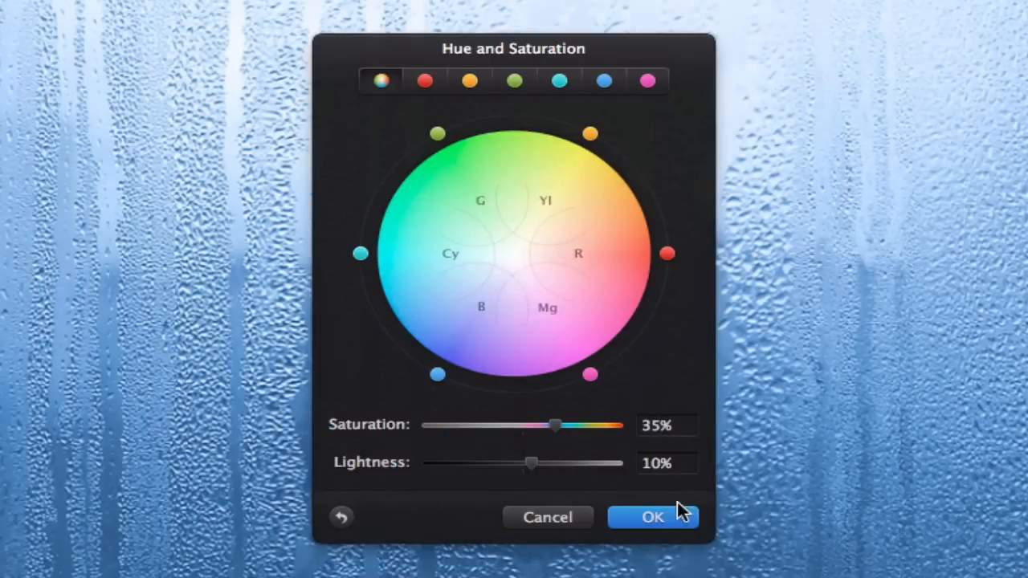
click(652, 517)
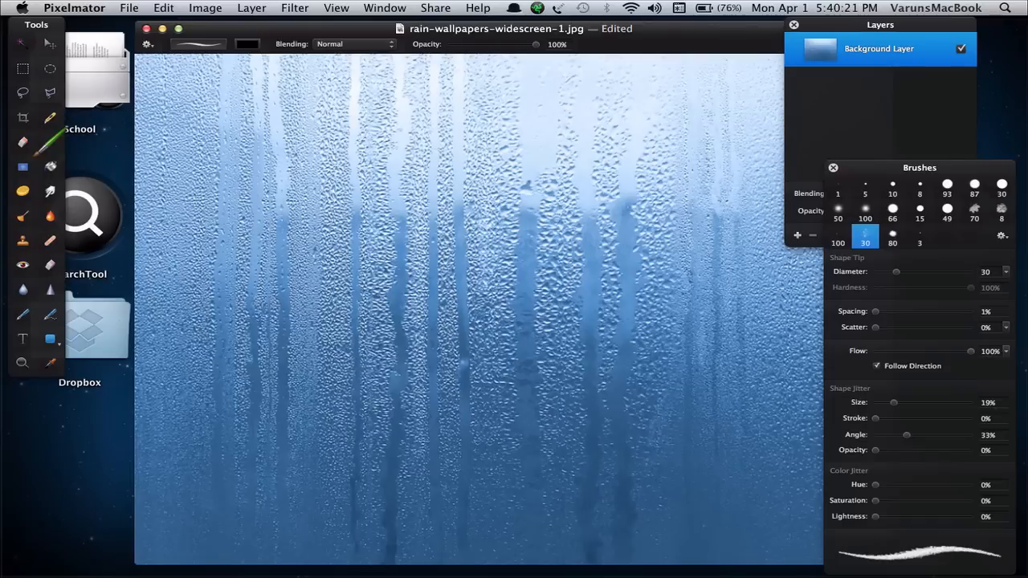
mouse_move(222, 26)
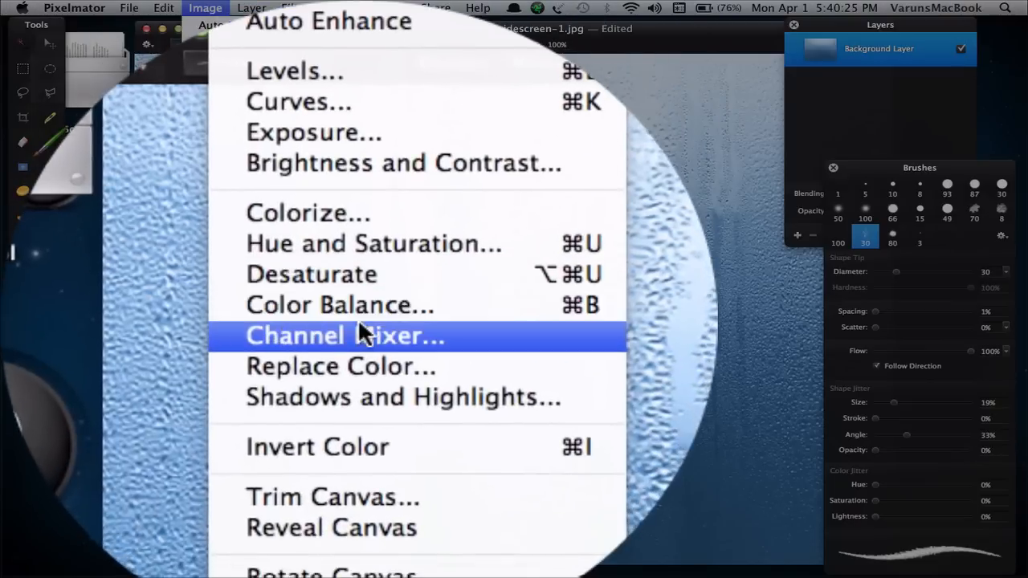
Step: Apply the Channel Mixer so the rain photo turns grey
click(311, 273)
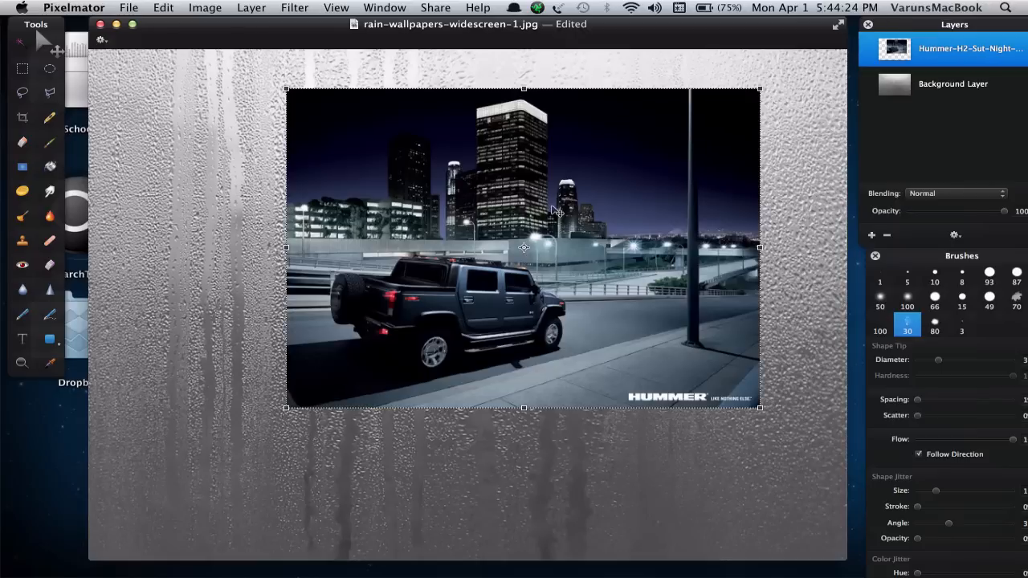
Step: Scale the Hummer night-city layer to cover the whole canvas
drag(522, 249, 467, 251)
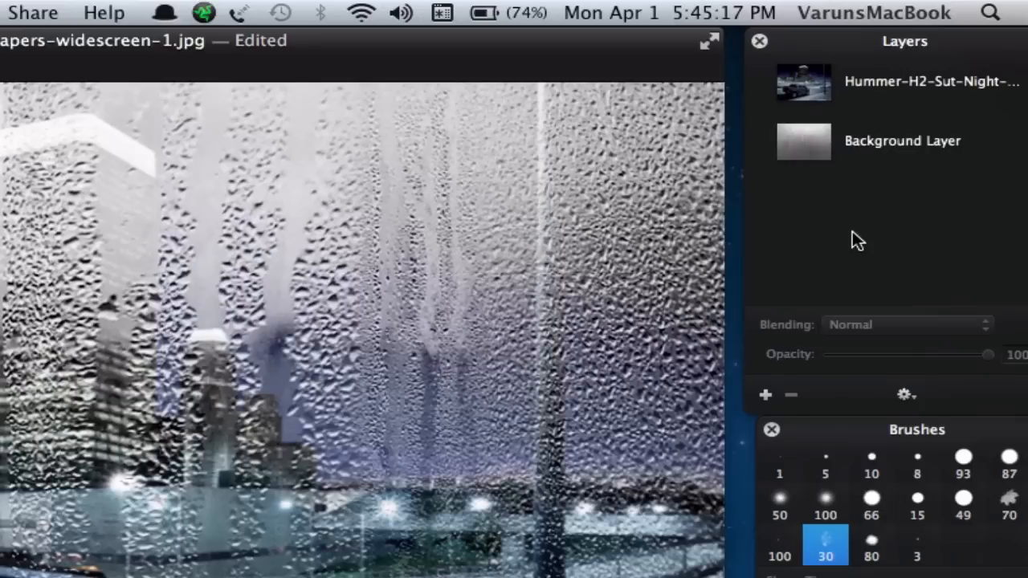
mouse_move(883, 110)
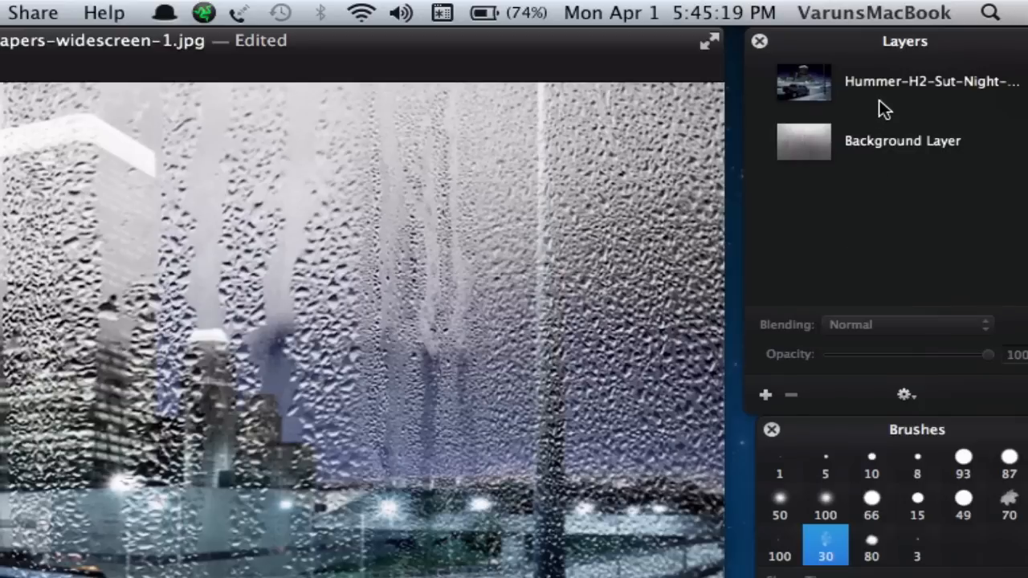
Step: Set the Hummer layer to Overlay blending and lower its opacity
click(883, 80)
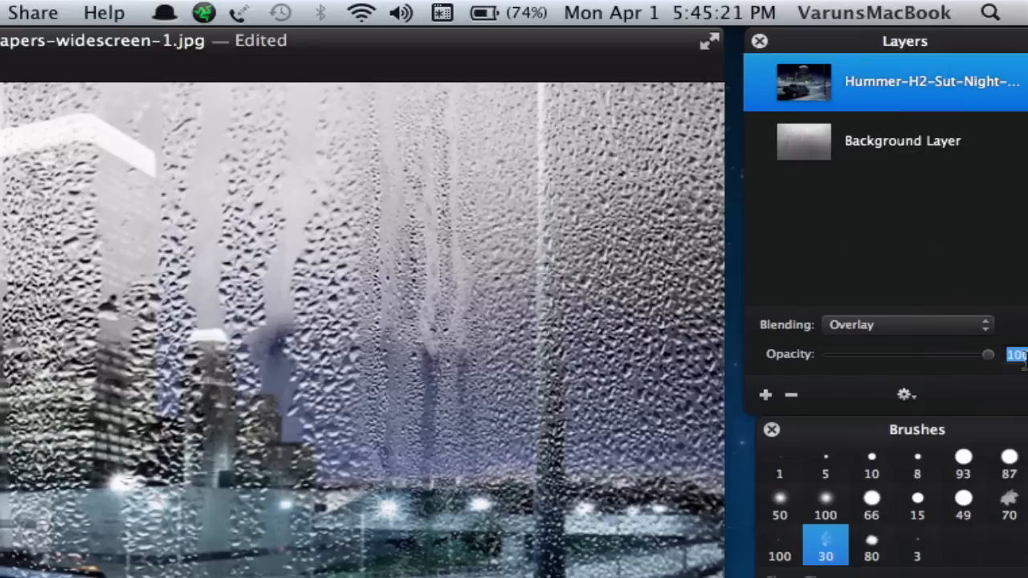
drag(988, 355, 954, 354)
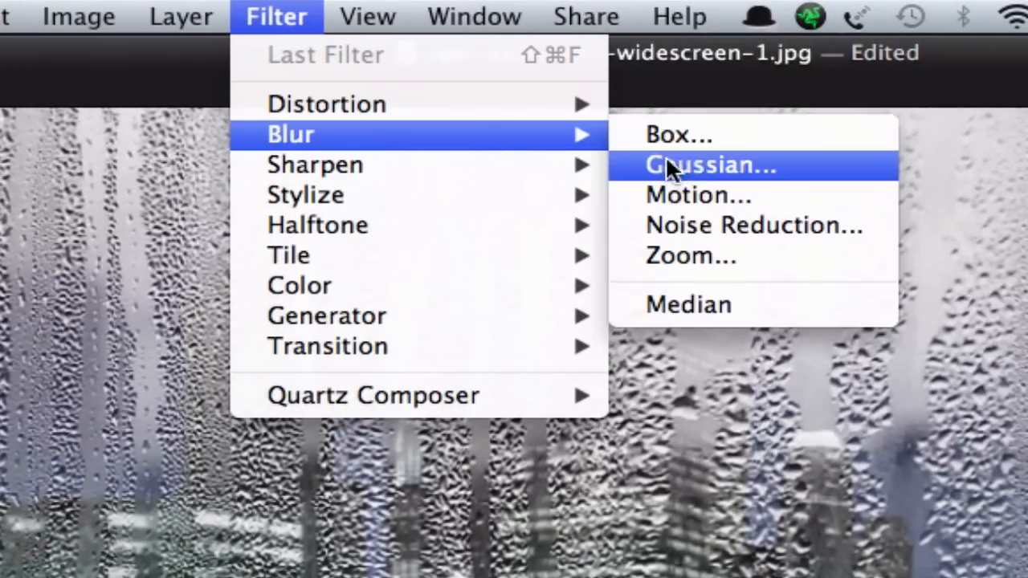
Step: Apply a 5.5 px Gaussian blur to the Hummer layer
click(710, 163)
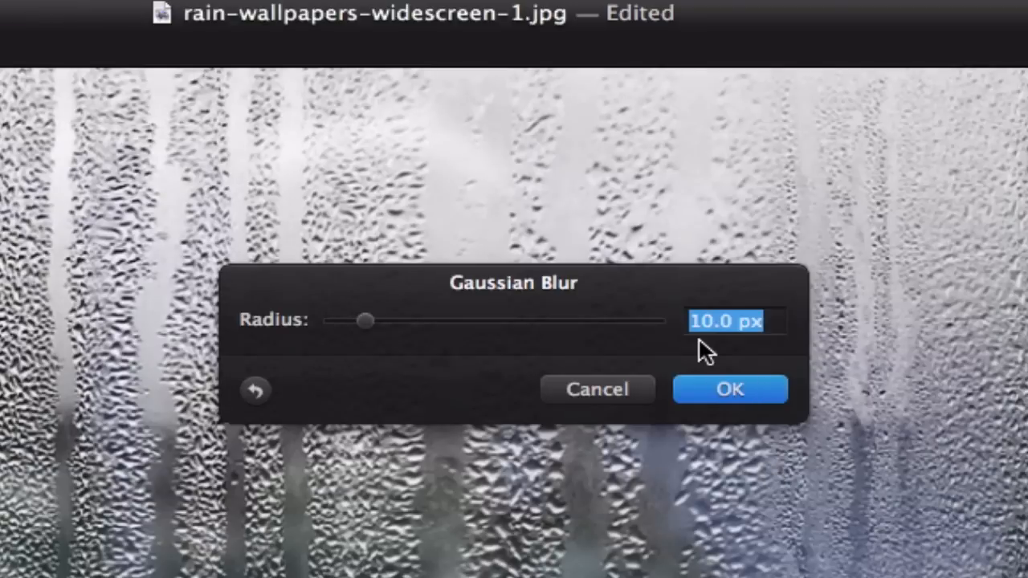
text(5.5)
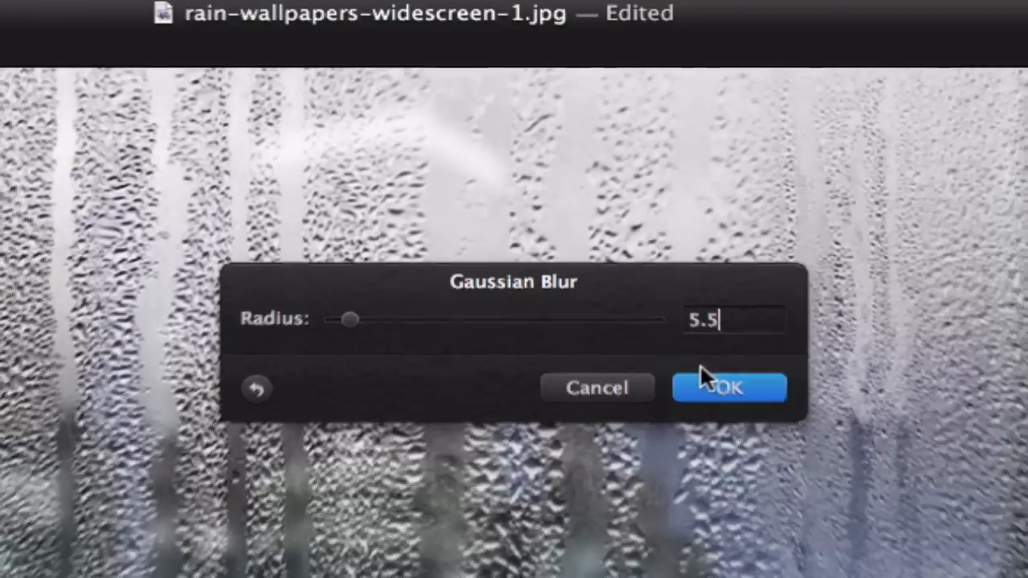
click(729, 387)
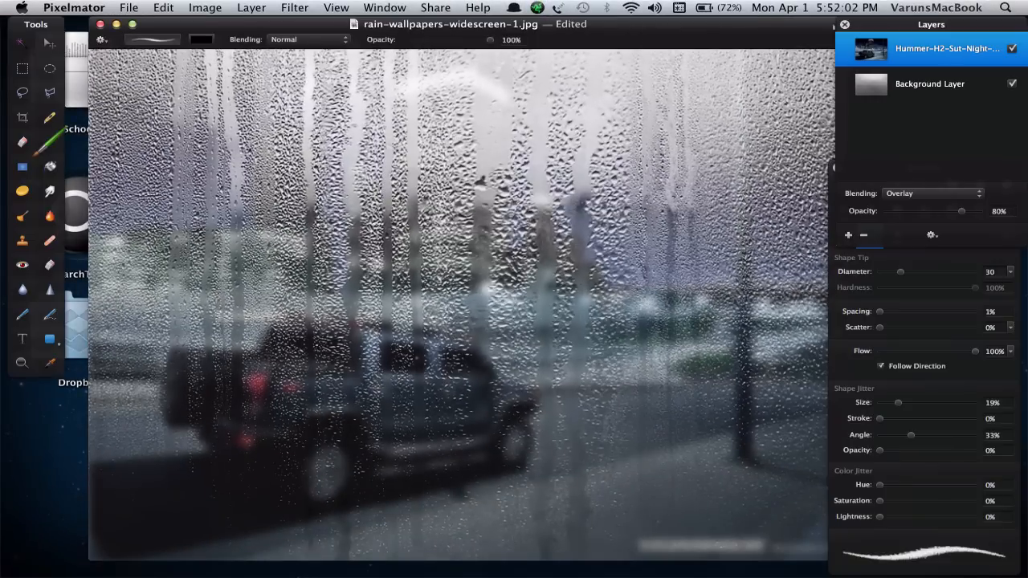
Step: Add a new empty layer and name it Rainy Text
click(848, 235)
text(R)
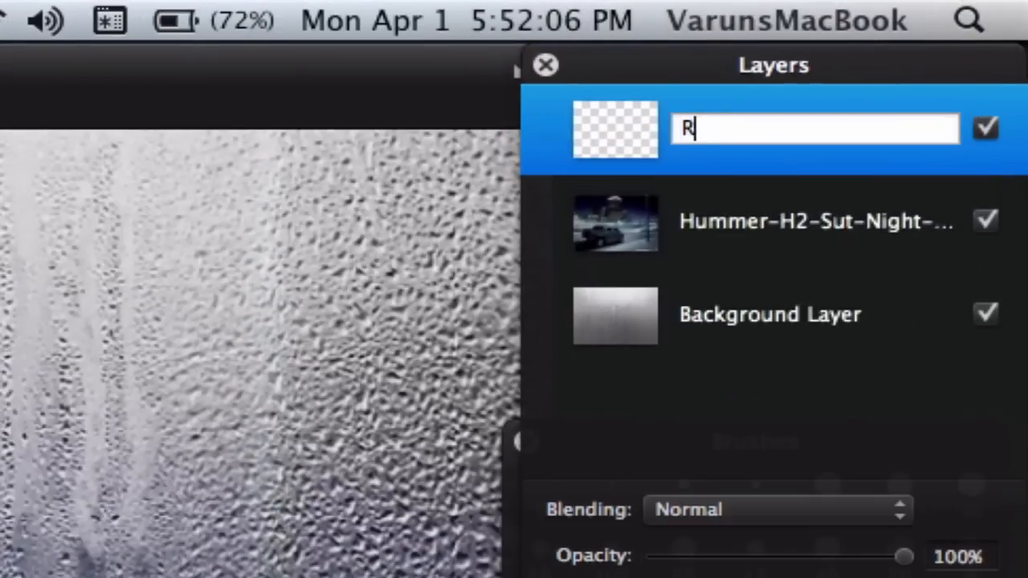
text(ainy Tetx)
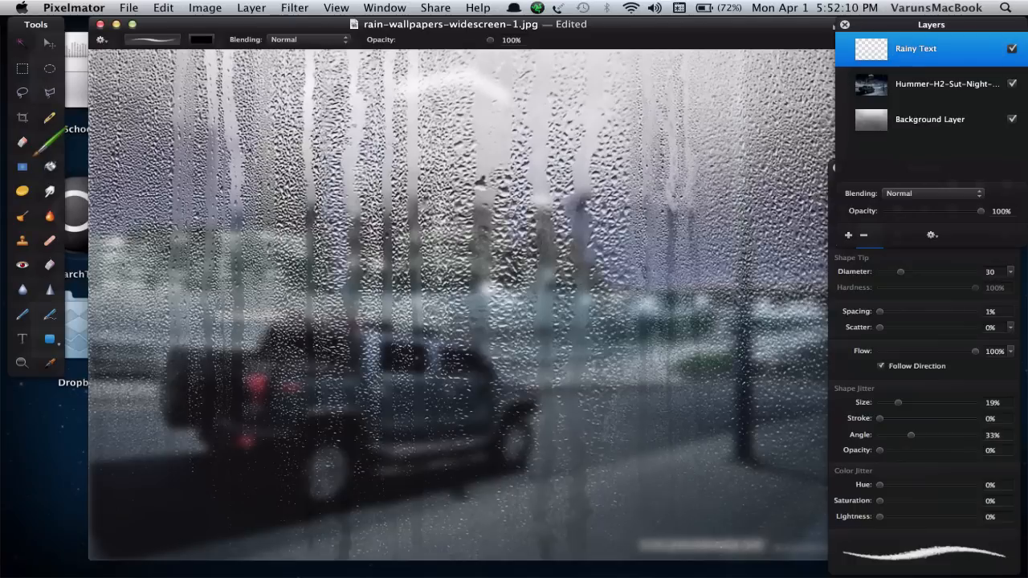
mouse_move(23, 237)
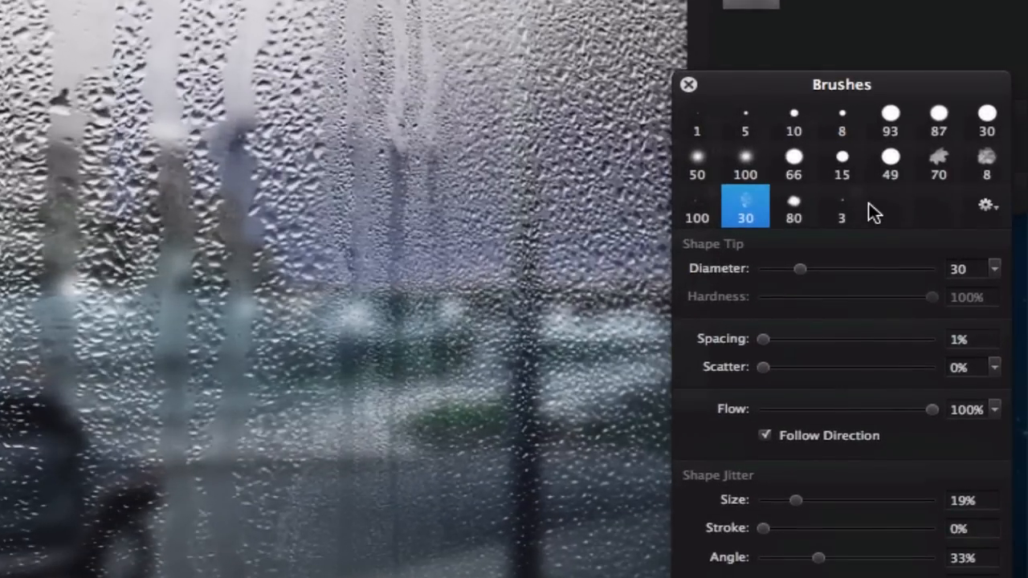
mouse_move(768, 222)
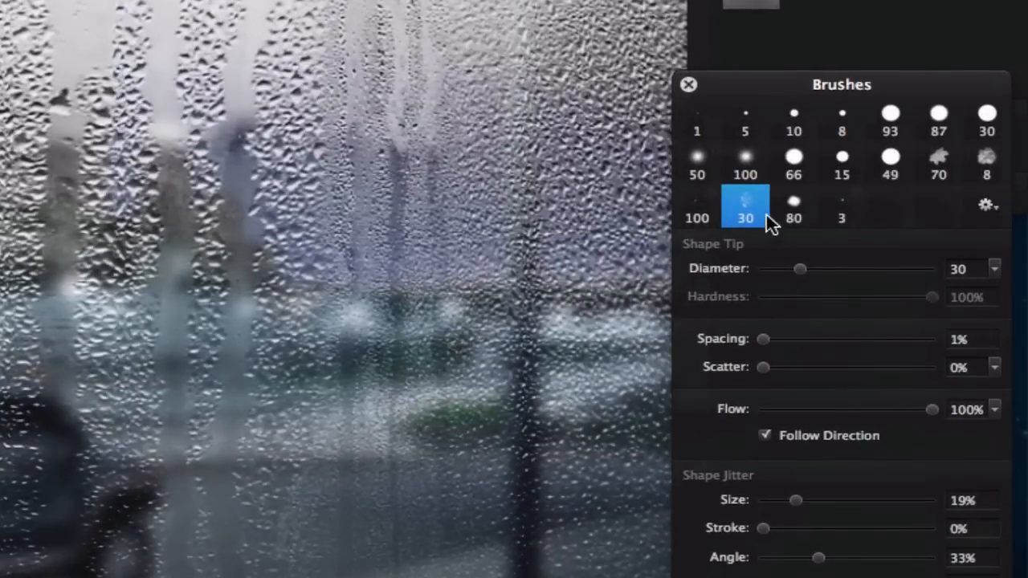
mouse_move(964, 276)
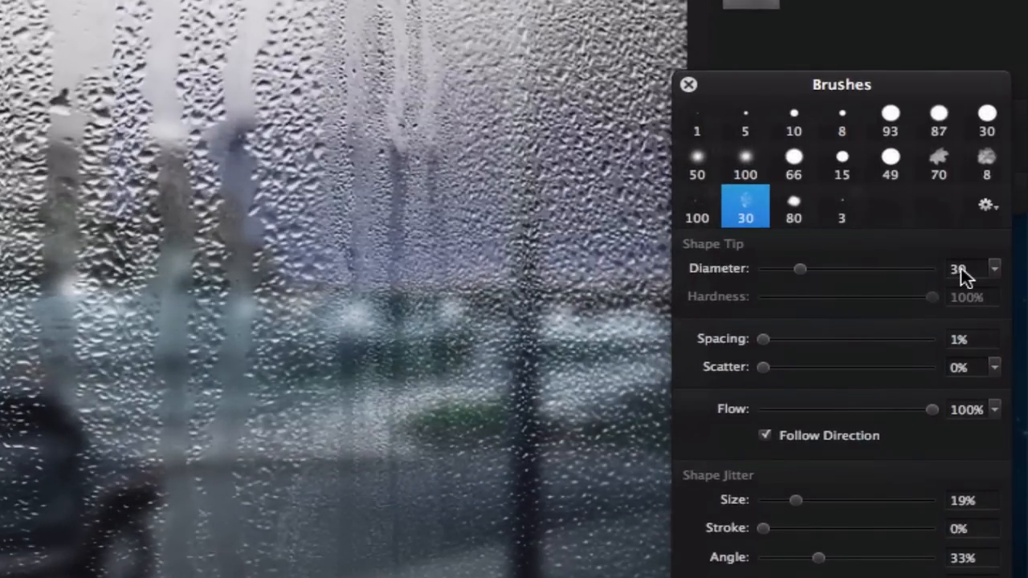
mouse_move(809, 77)
text(10)
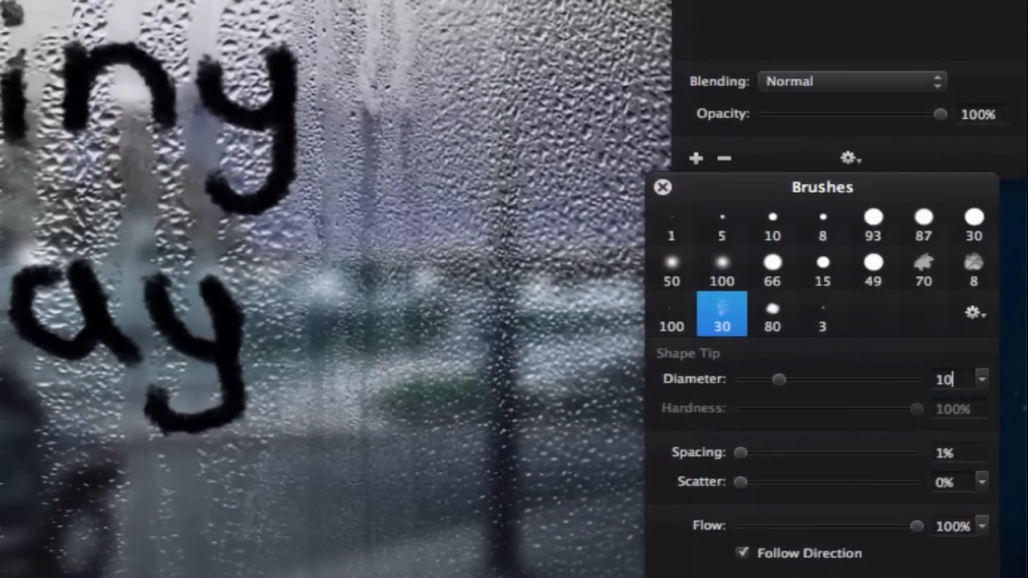
mouse_move(722, 313)
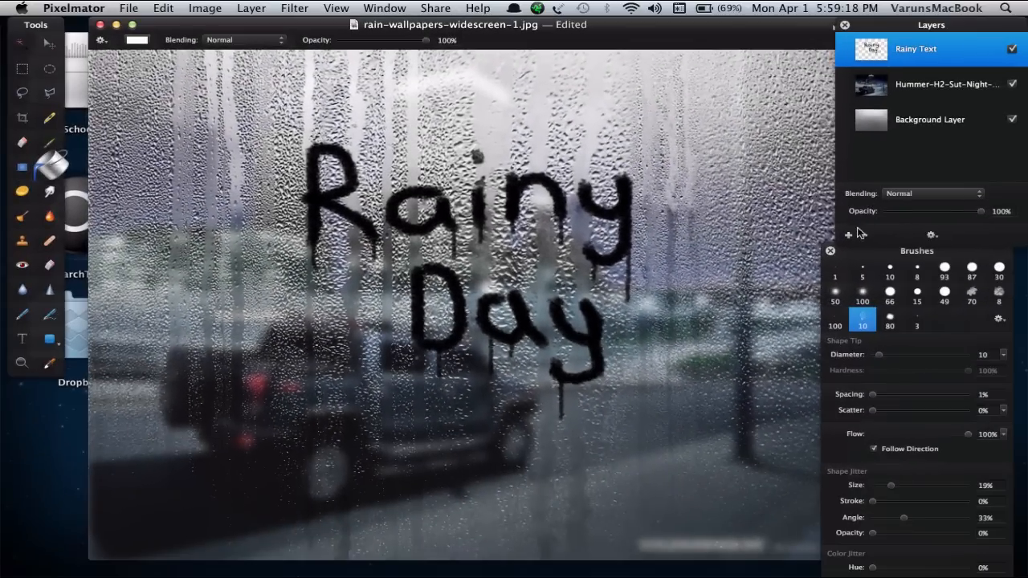
Step: Add another new layer above Rainy Text for the pale fill
click(848, 234)
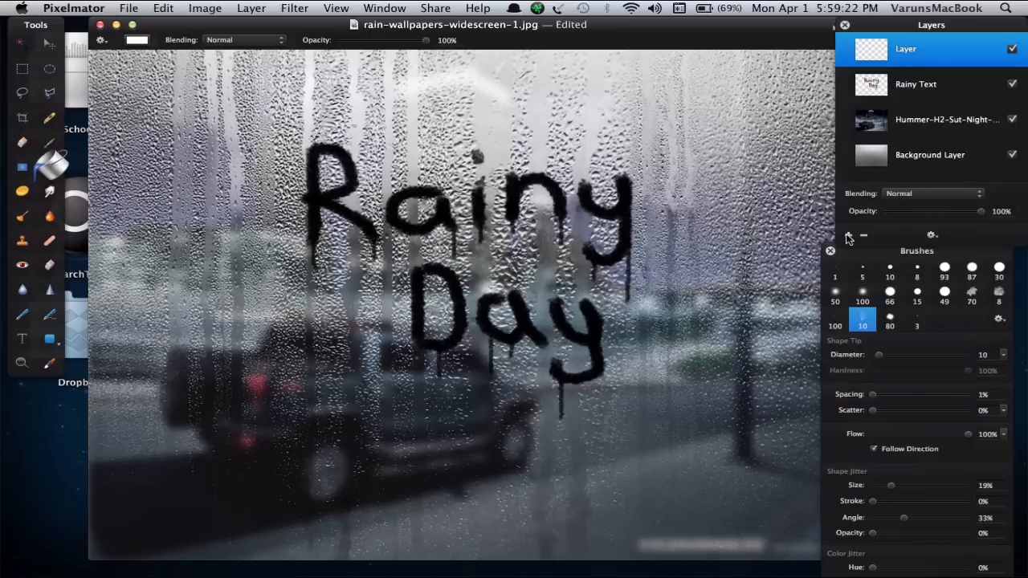
mouse_move(848, 235)
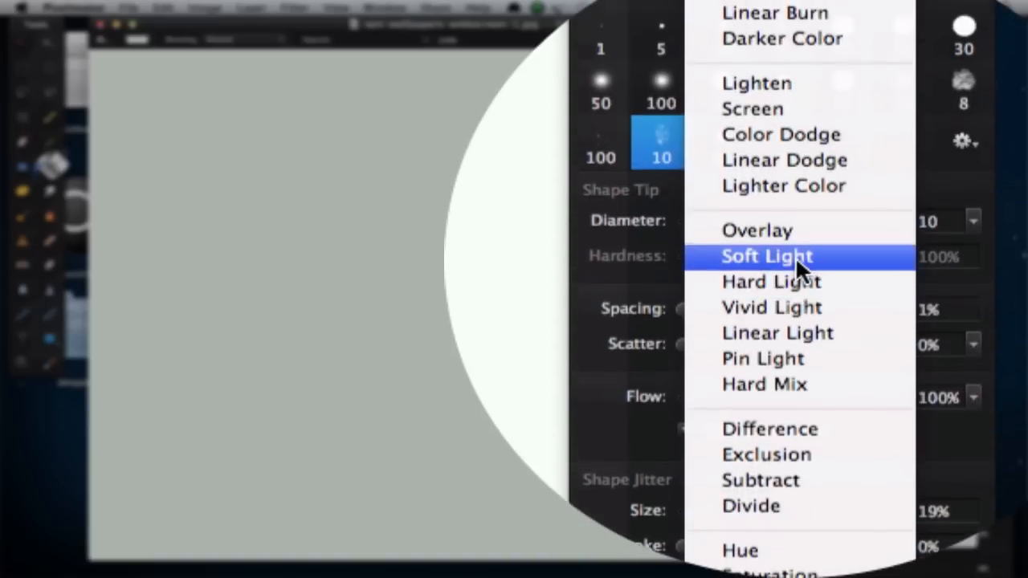
Step: Set the pale top layer to Soft Light blending at 55% opacity
click(767, 257)
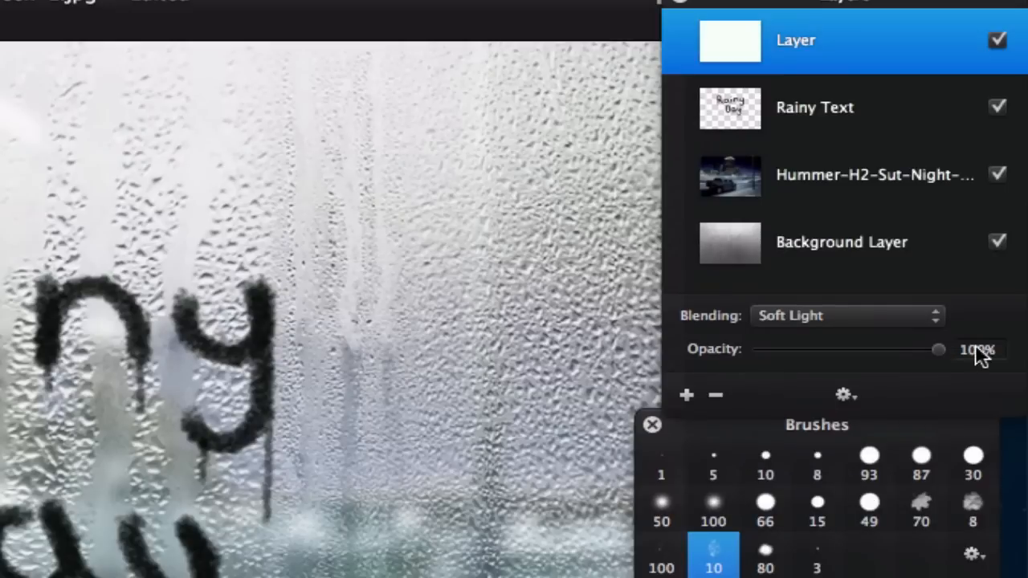
drag(938, 350, 856, 351)
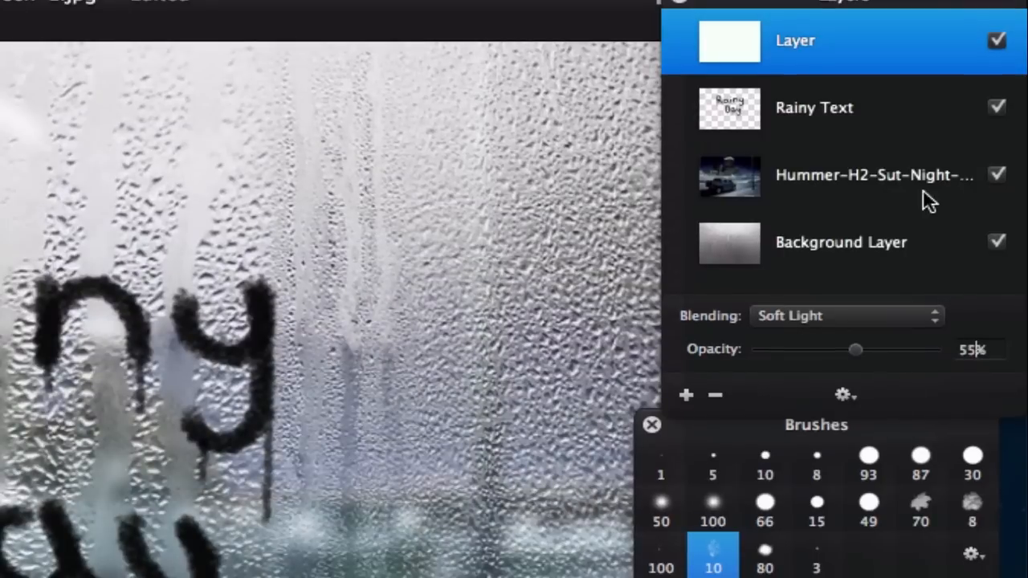
Step: Select the Rainy Text layer and open its opacity field for editing at 100%
click(813, 108)
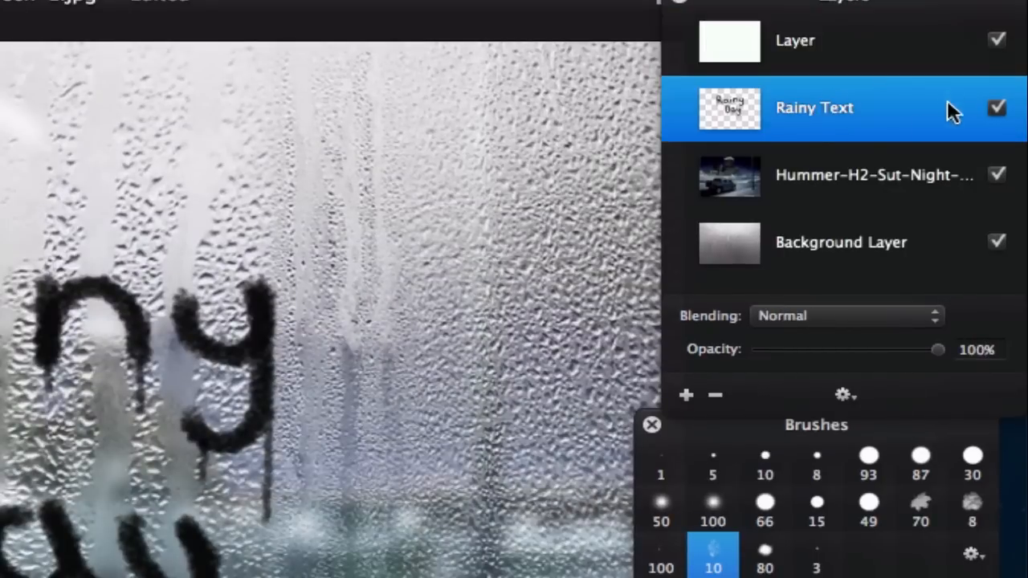
mouse_move(807, 132)
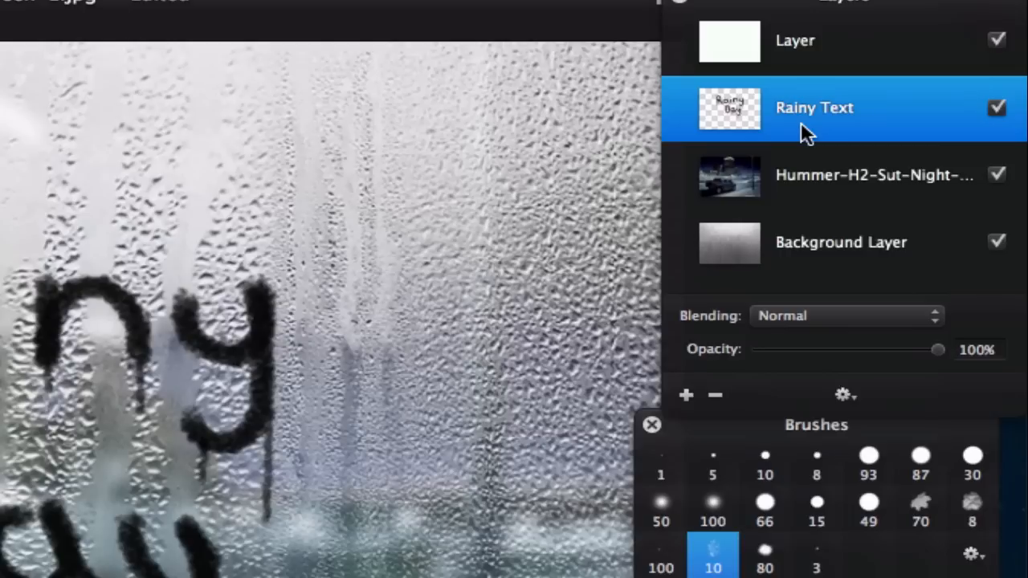
double_click(978, 350)
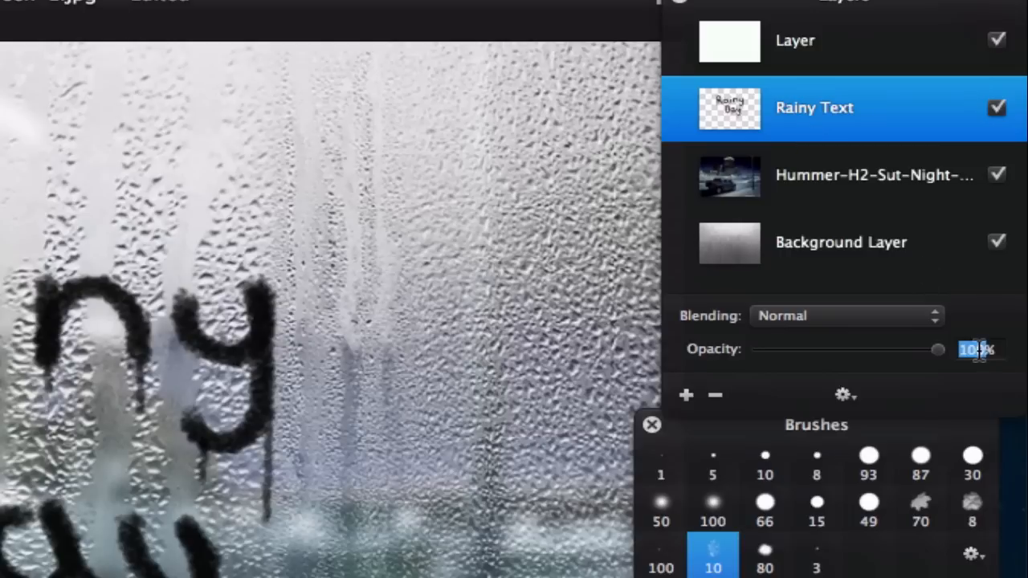